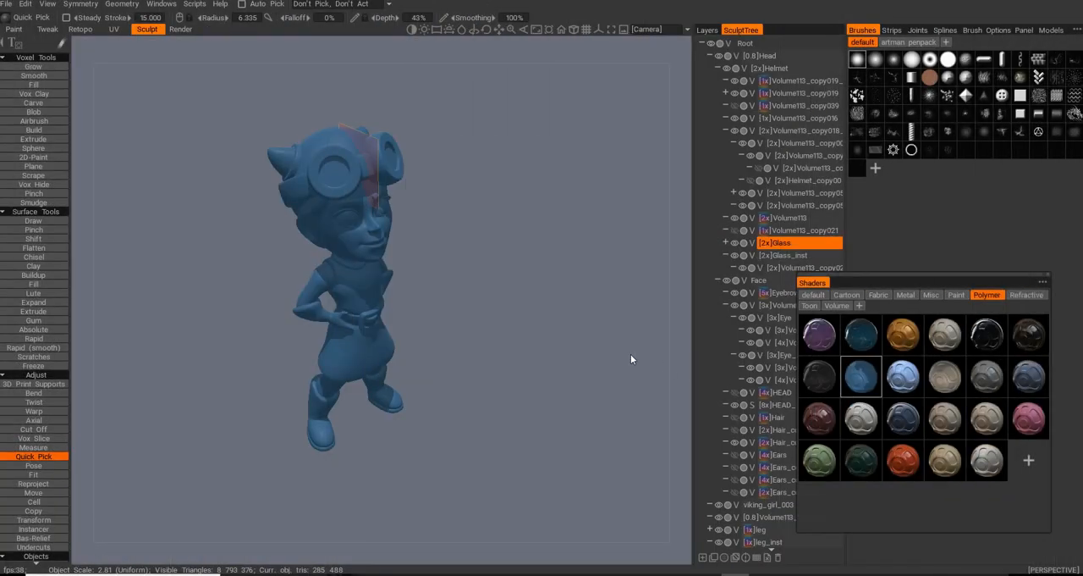
Orbit the finished figurine, then start a new Sculpt scene with one default voxel sphere.
drag(630, 358, 463, 356)
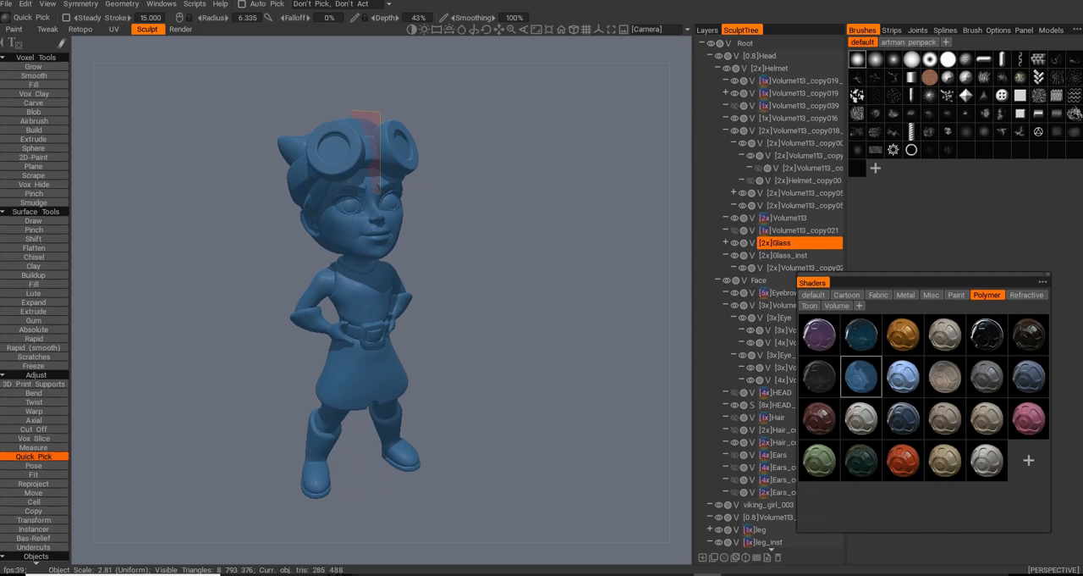
click(330, 29)
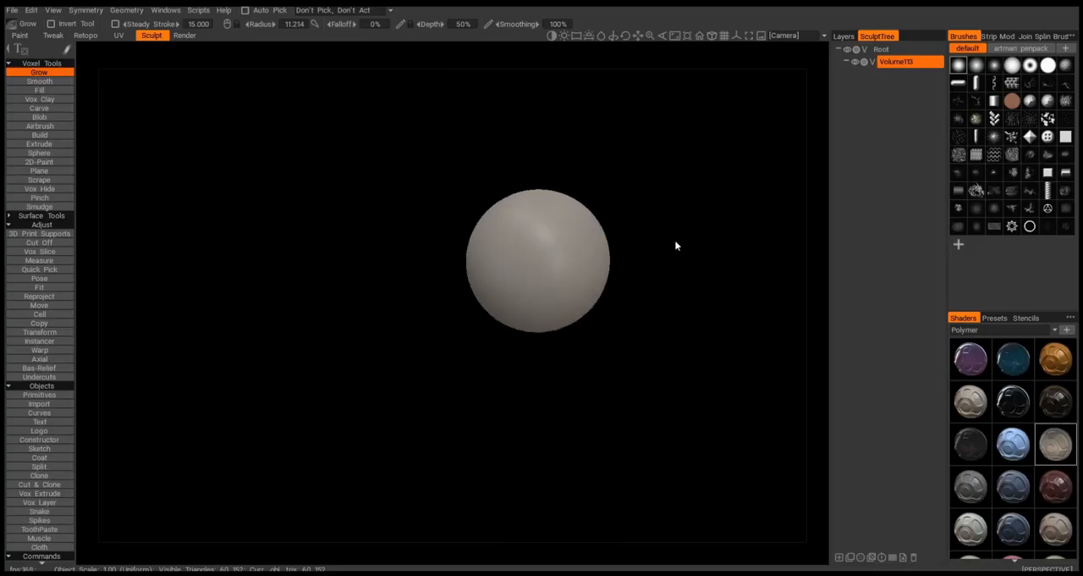
Build head, torso, chest, pelvis, hand-on-hip arm and leg volumes from sphere copies.
right_click(897, 61)
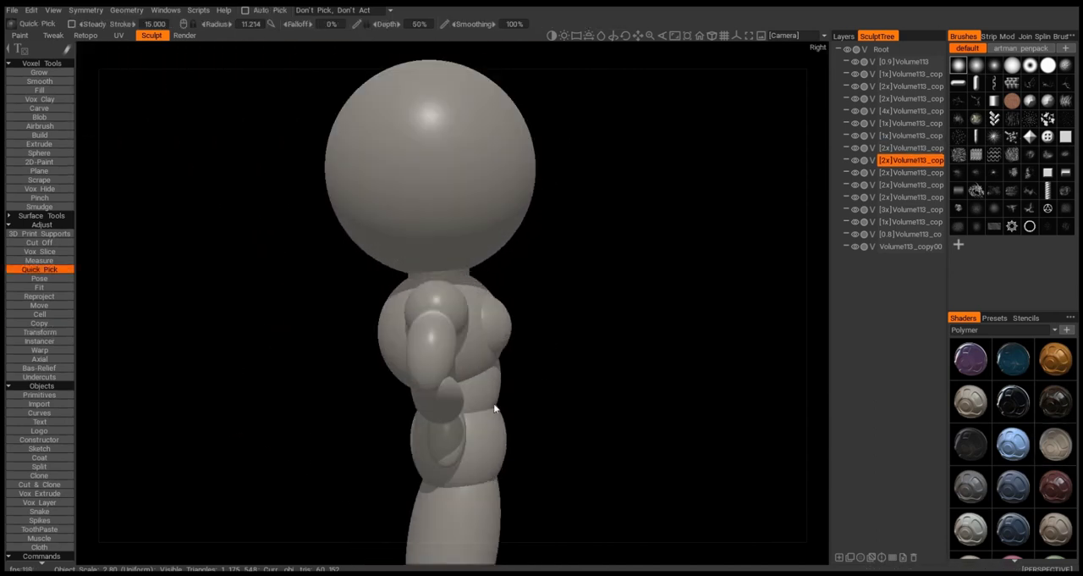
click(39, 331)
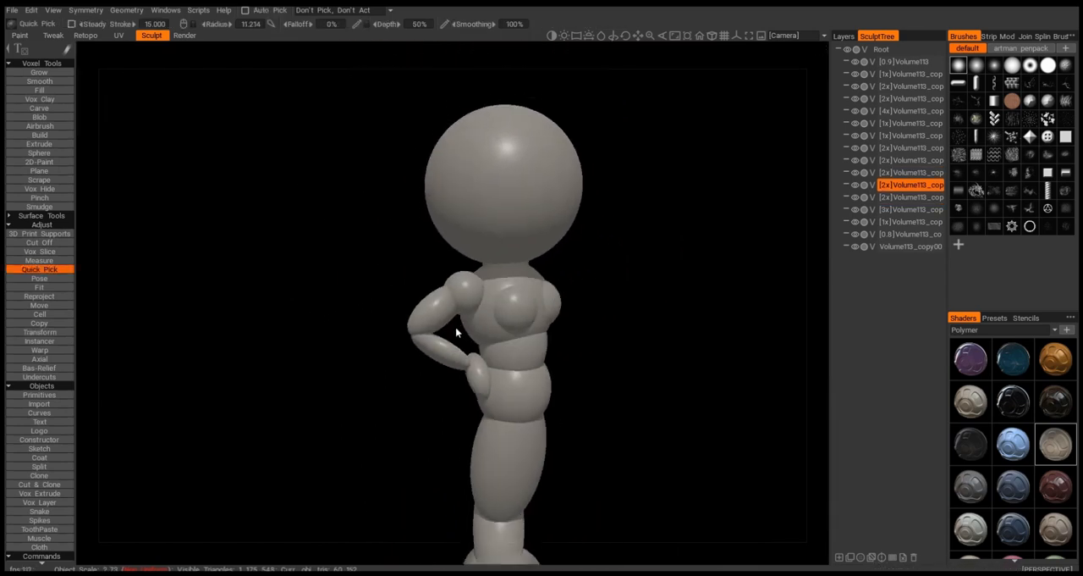
click(39, 332)
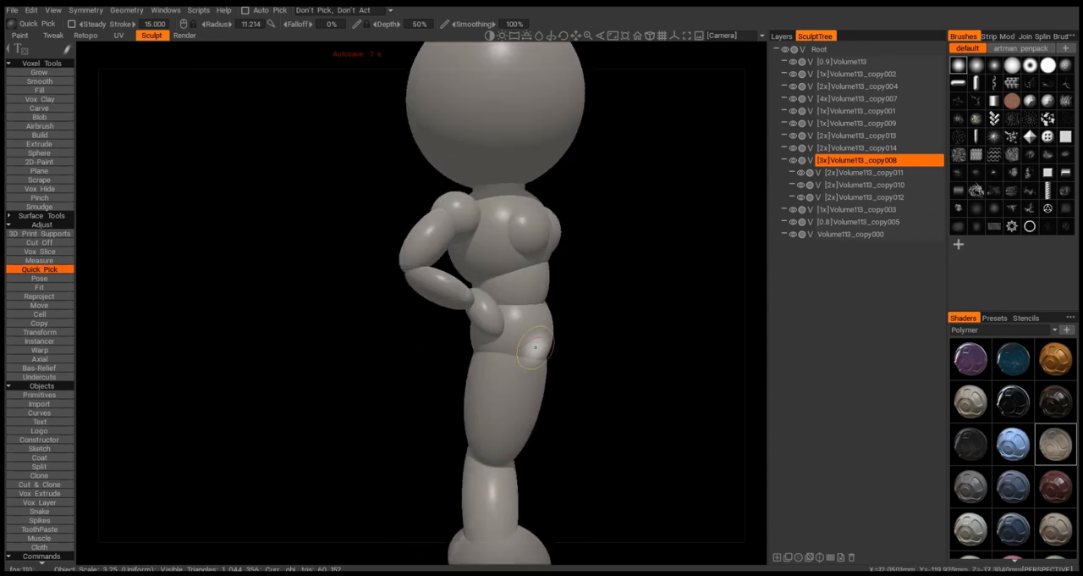
Add a bell-shaped skirt, rotate the lower leg, and slice the foot's underside flat.
click(39, 331)
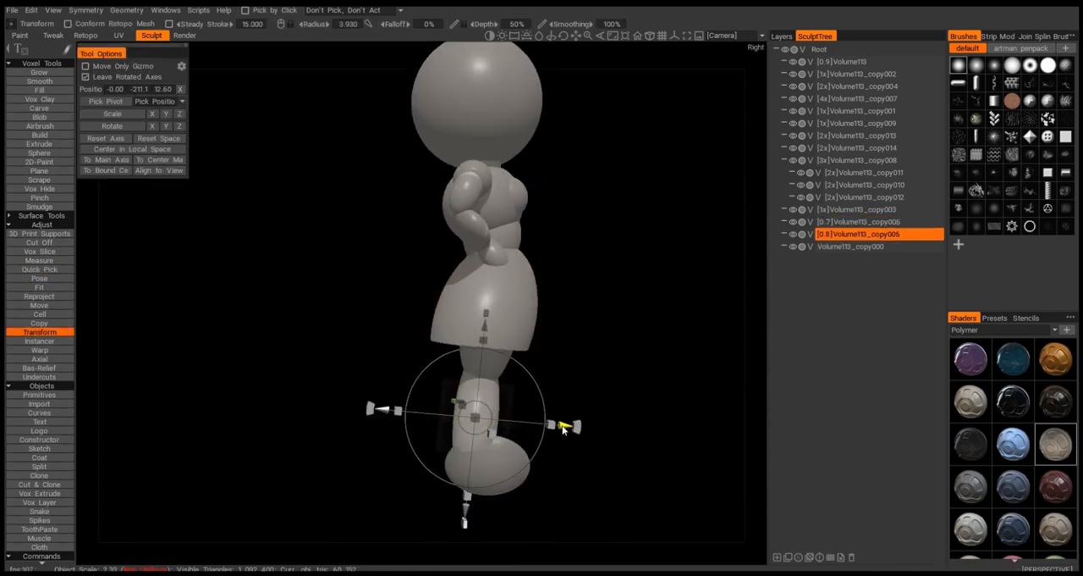
drag(563, 427, 537, 445)
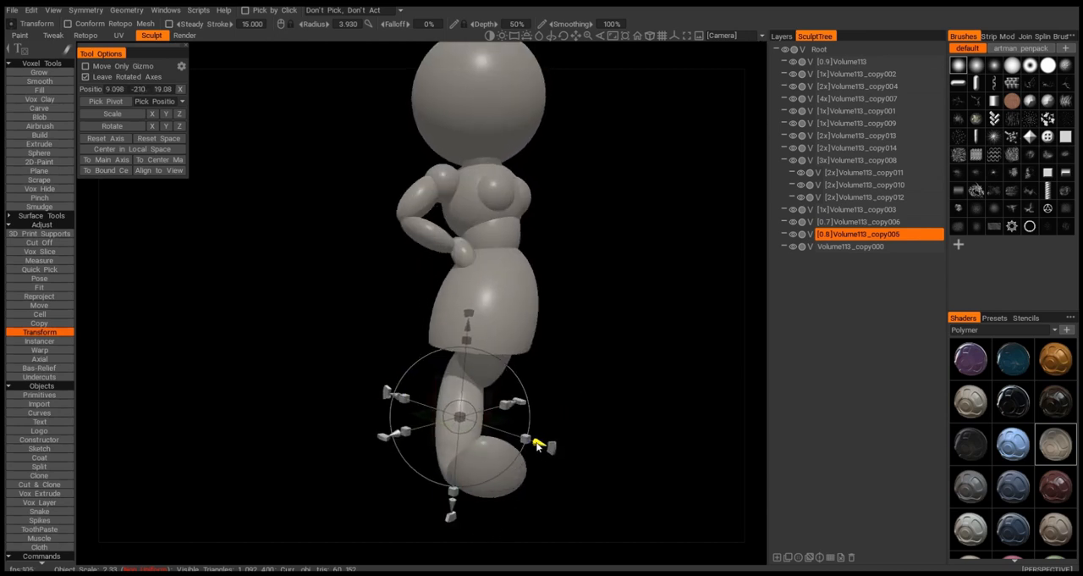
click(39, 242)
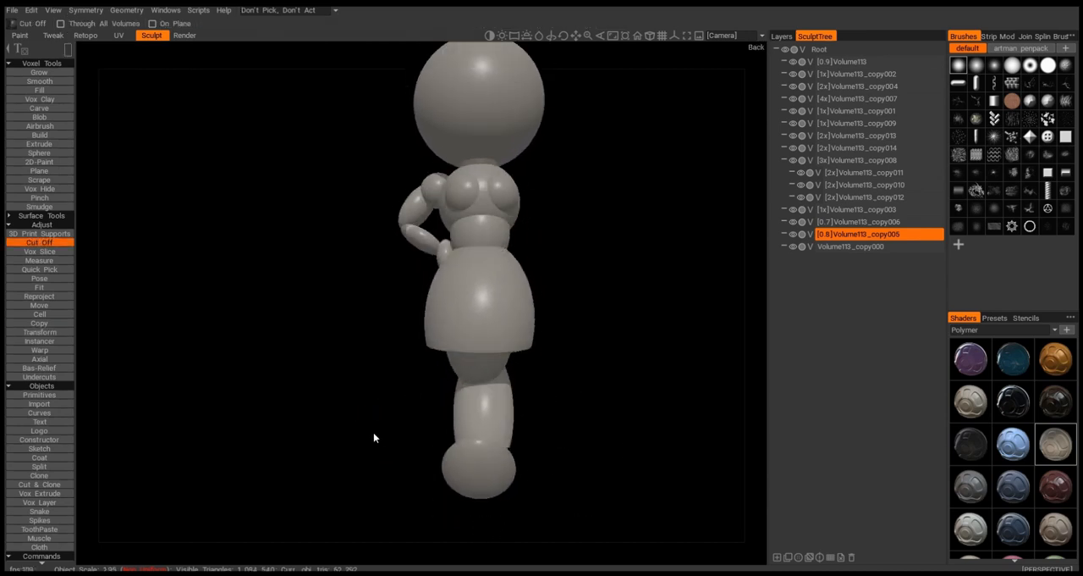
click(40, 332)
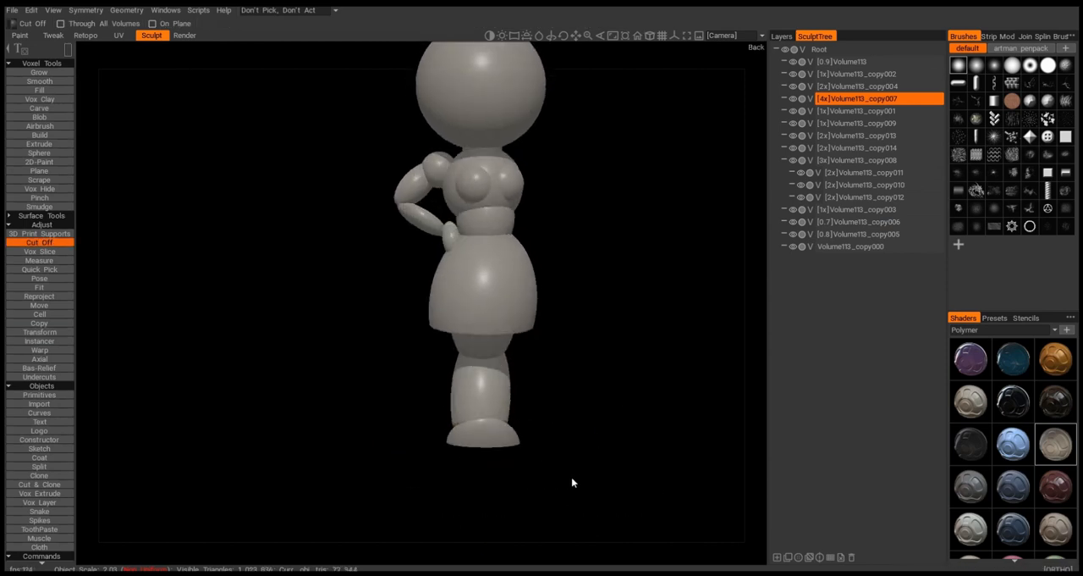
click(39, 331)
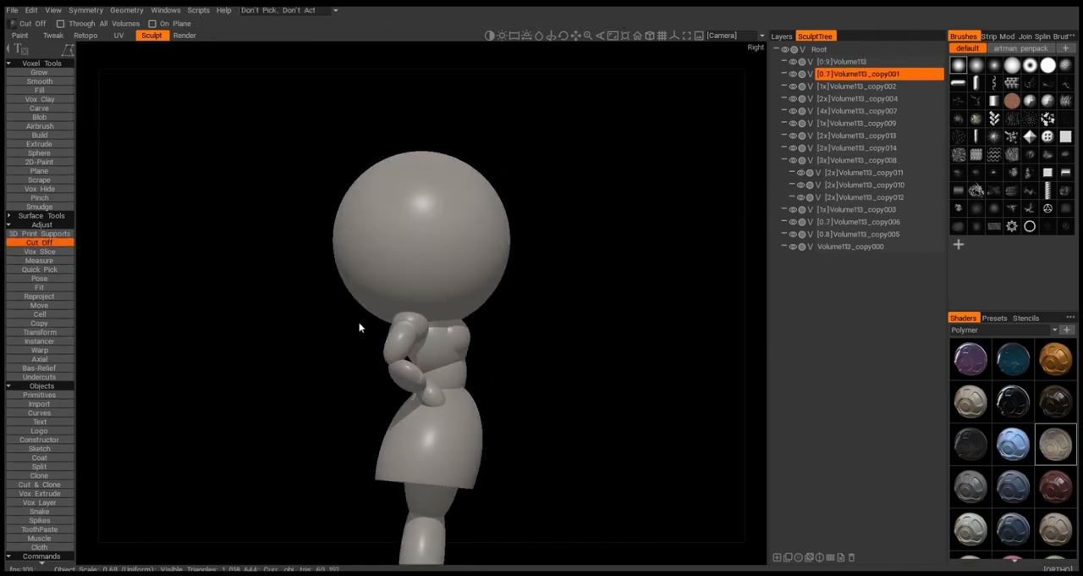
Scale a sphere copy over the head and slice it diagonally into a helmet shell.
click(39, 331)
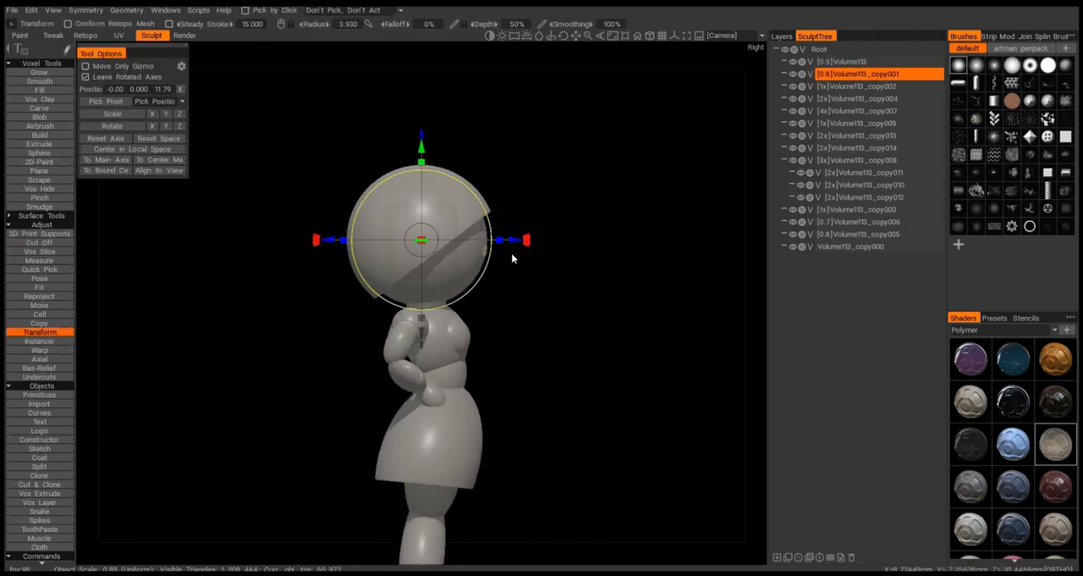
click(38, 269)
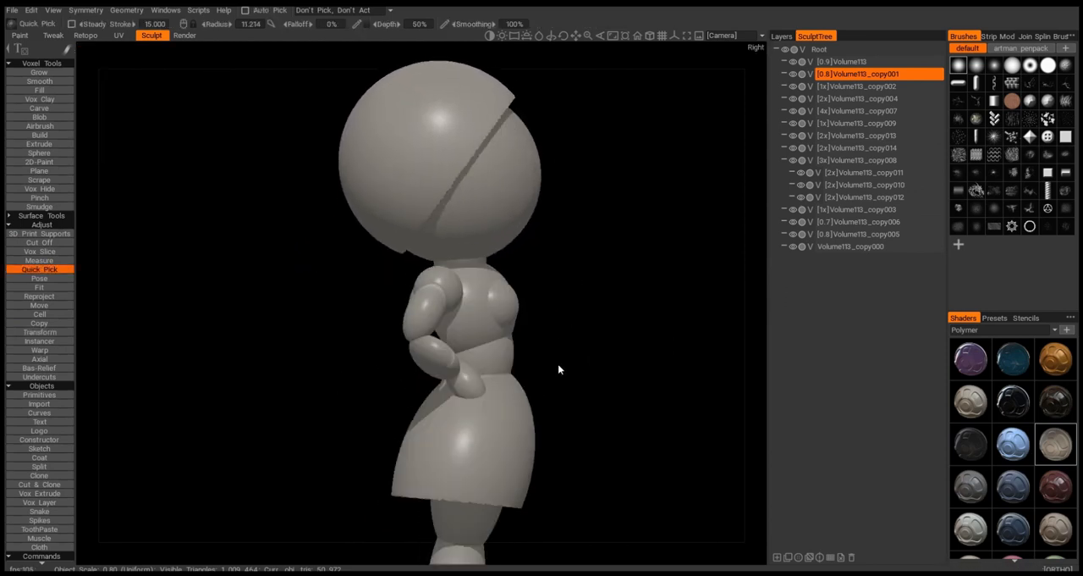
click(39, 243)
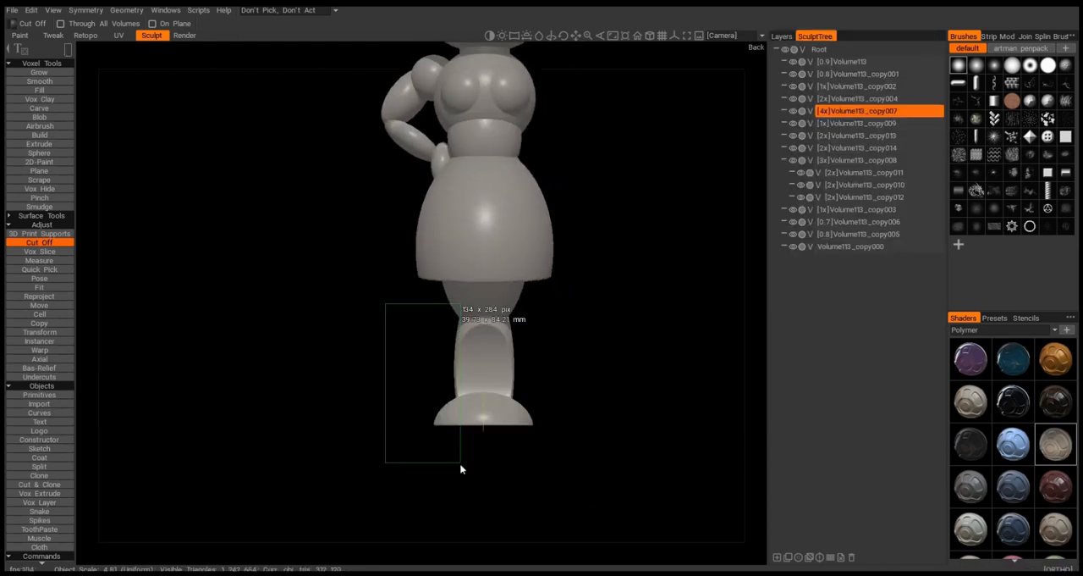
Slice part of the foot away with a rectangular Cut Off box.
click(39, 332)
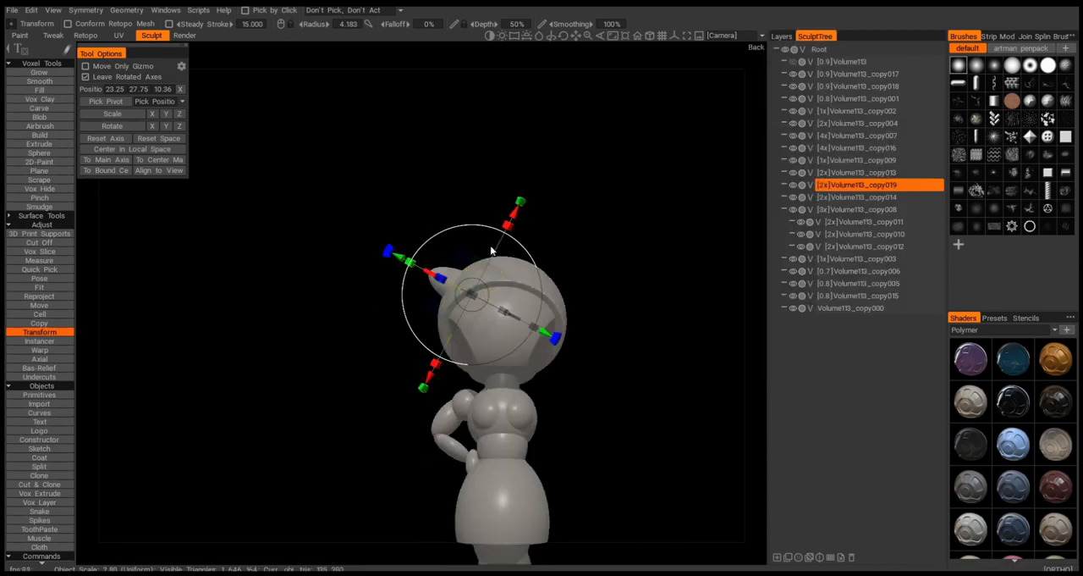
Place tilted sphere copies on the helmet to form a brim and two pointed ears.
click(39, 269)
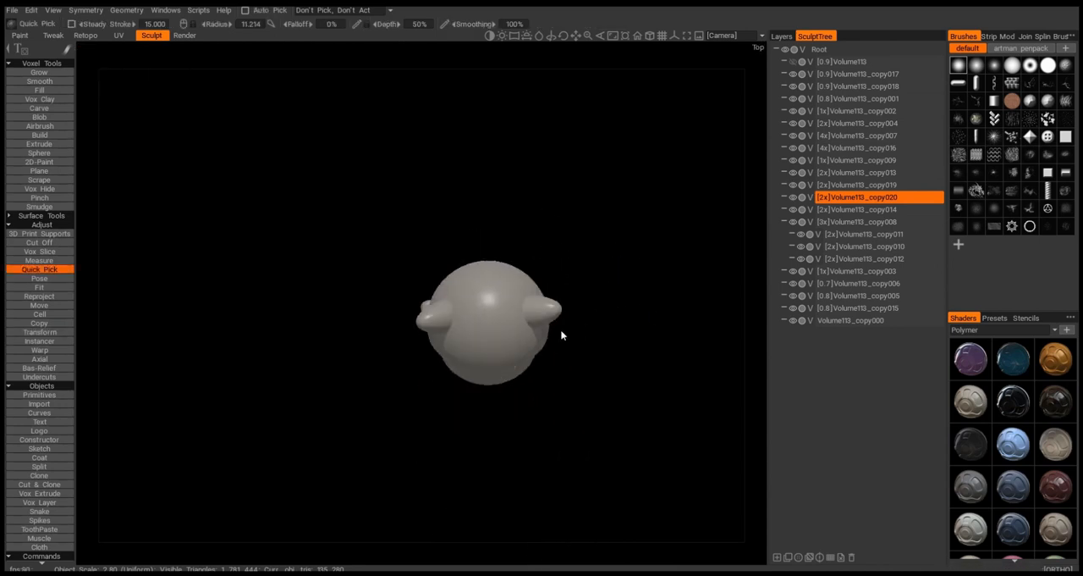
click(40, 331)
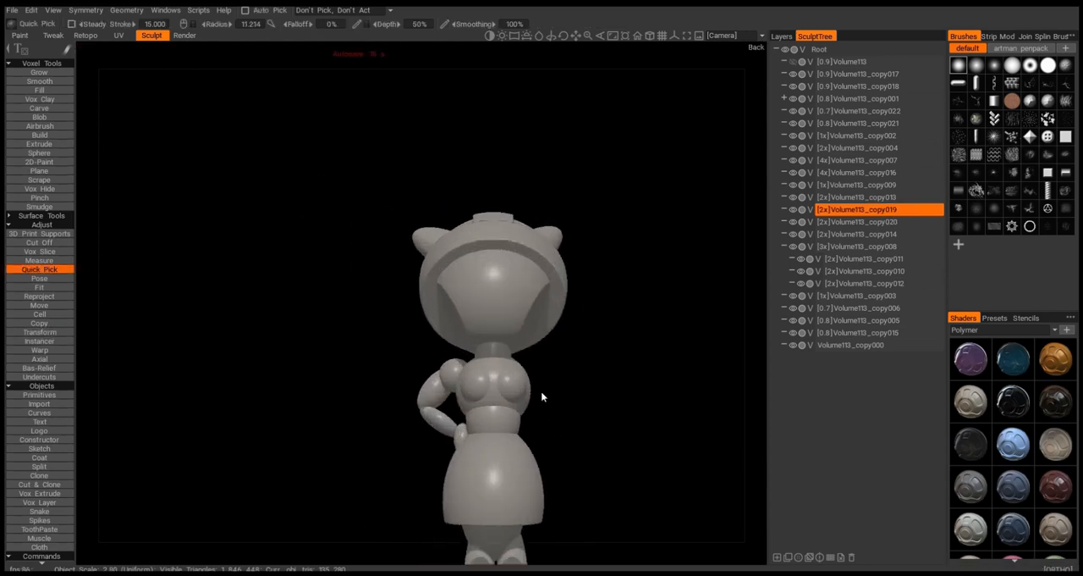
Move a new sphere onto the head and trim away the part over the face.
click(39, 331)
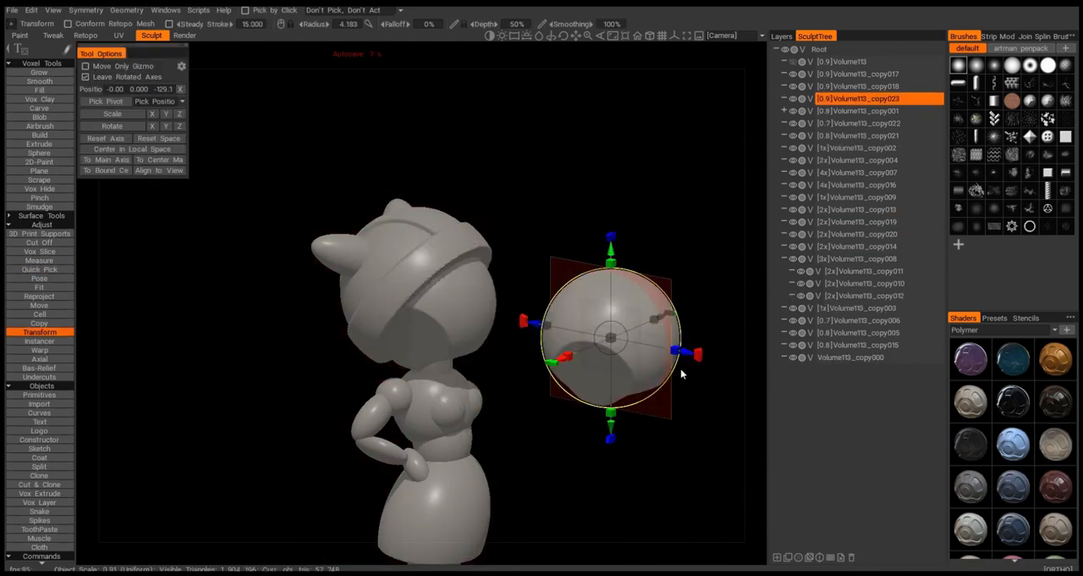
drag(609, 339, 440, 288)
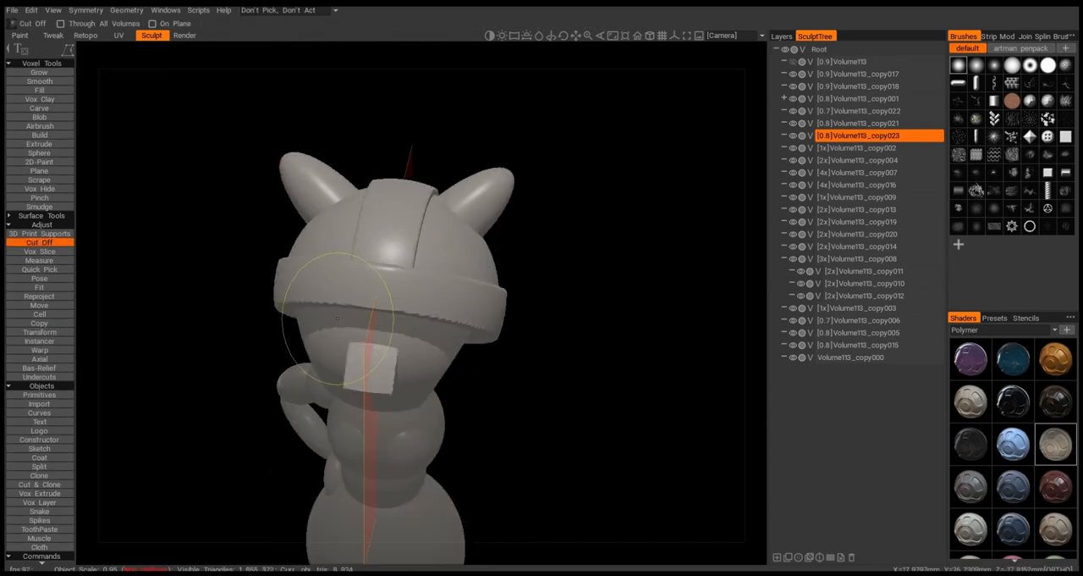
click(39, 332)
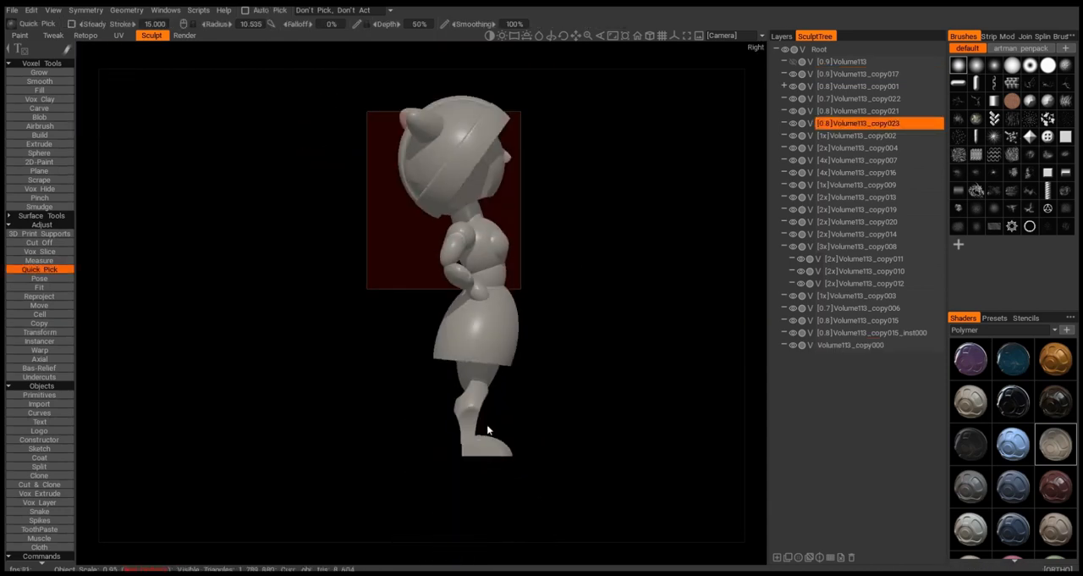
Parent the helmet and ear volumes under Volume113_copy001, then move copy013 and copy014.
click(39, 332)
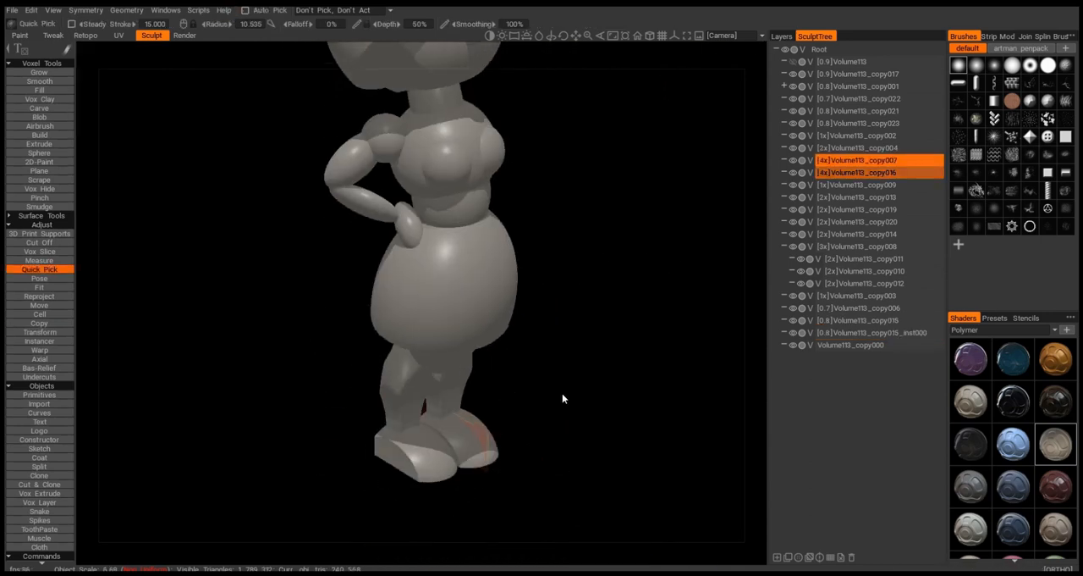
click(40, 331)
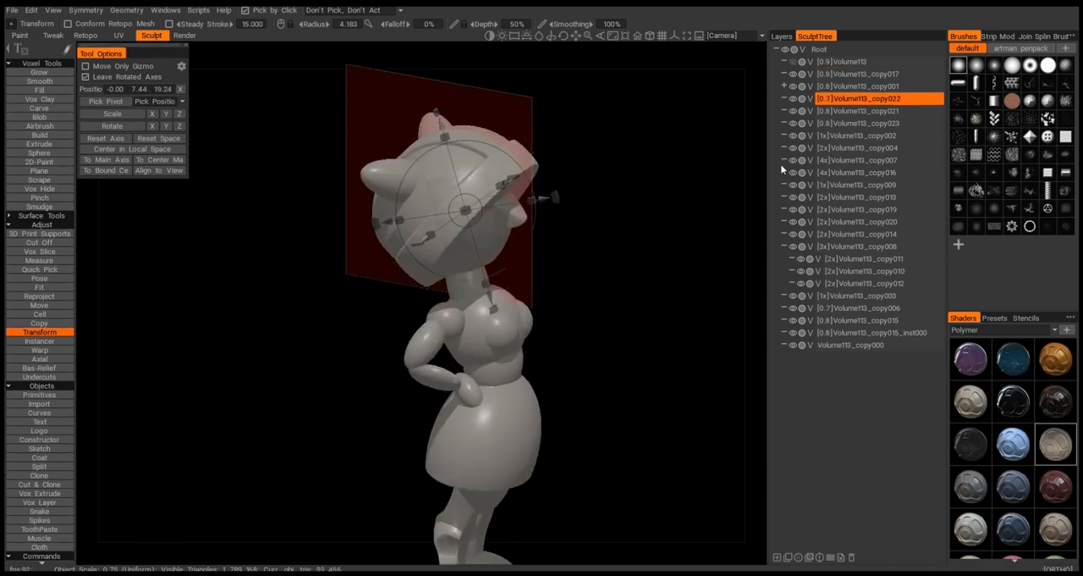
click(858, 85)
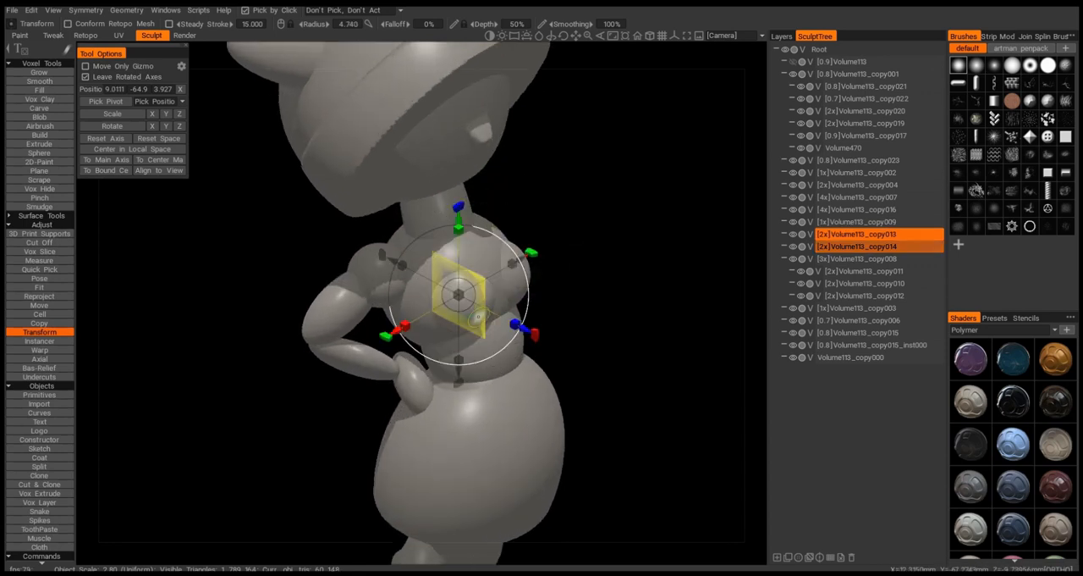
click(38, 270)
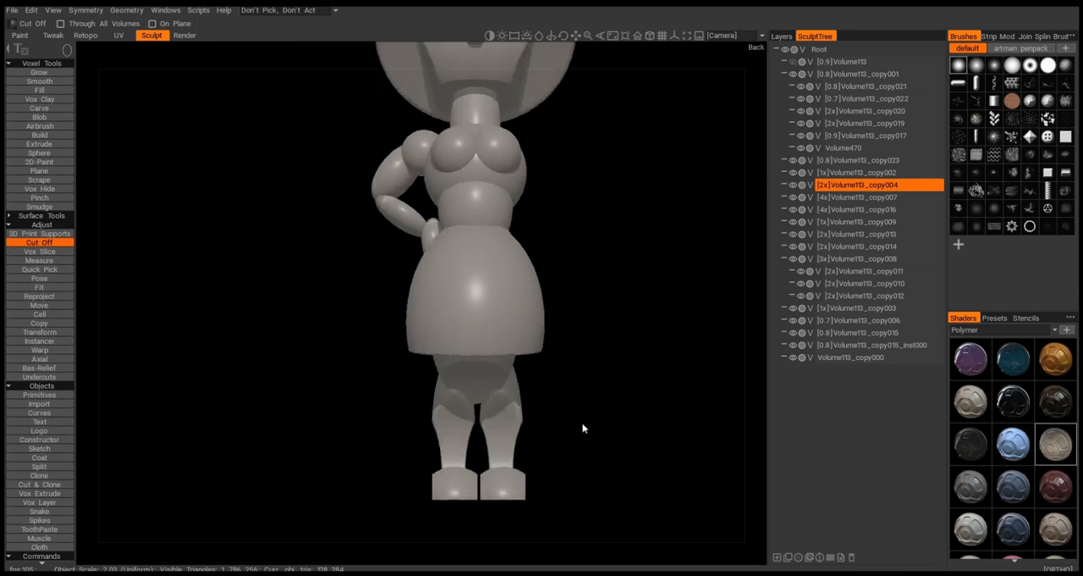
Parent the chest volumes under copy009 and mirror the copy008 arm group with Instancer.
click(39, 332)
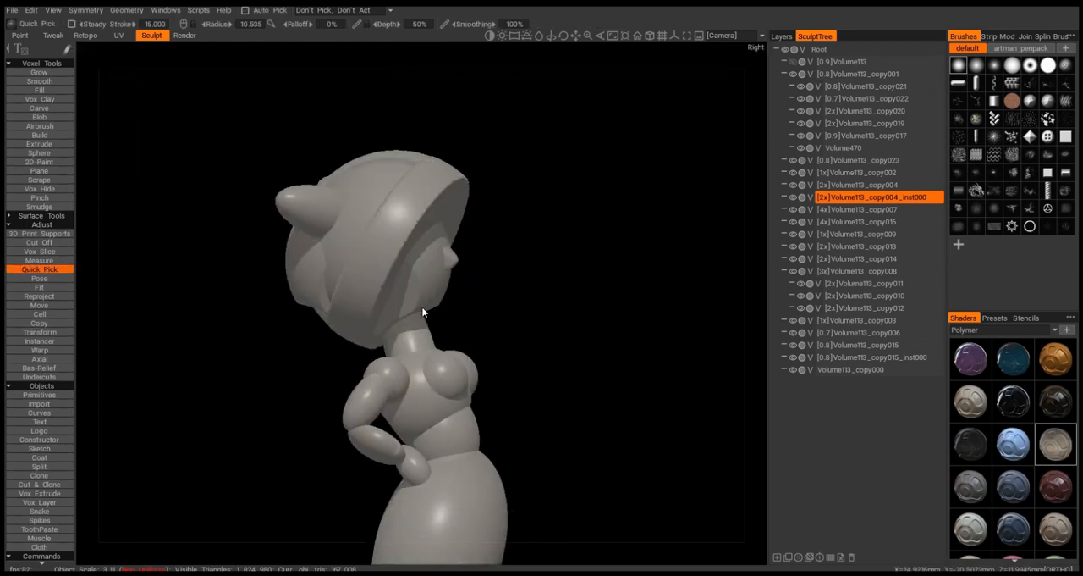
click(39, 331)
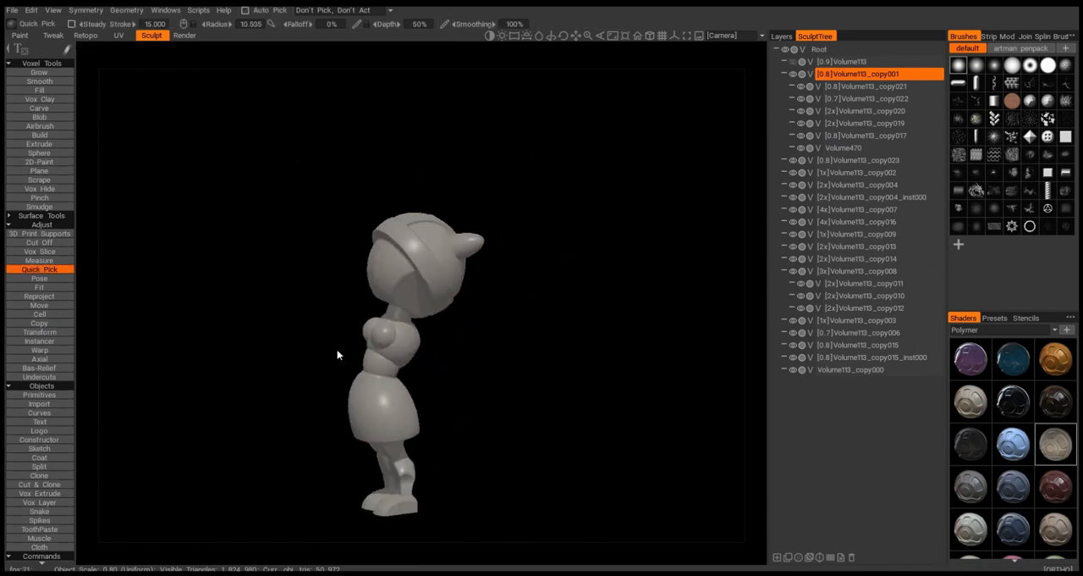
click(39, 331)
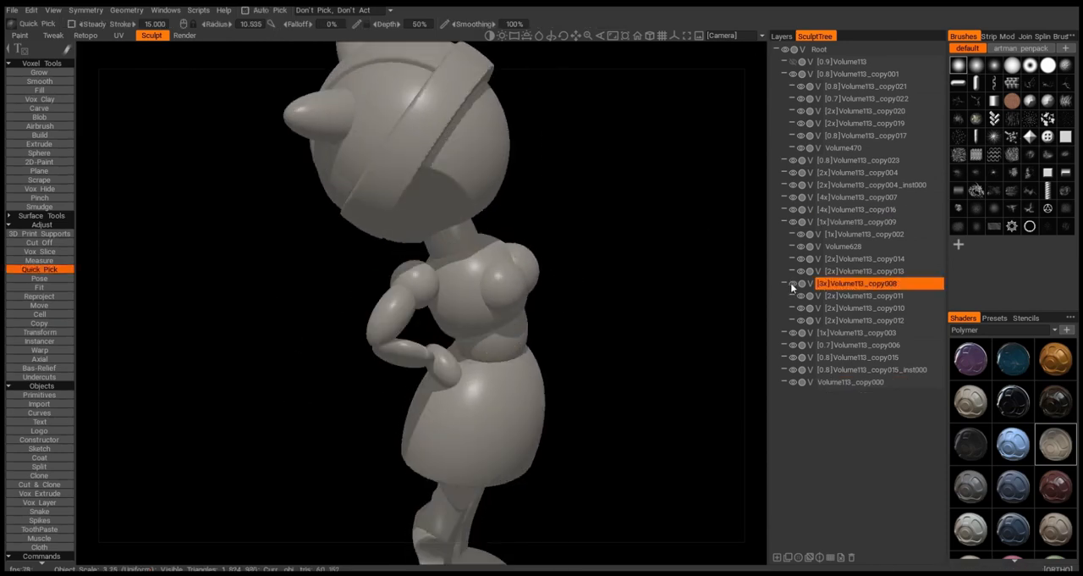
click(39, 332)
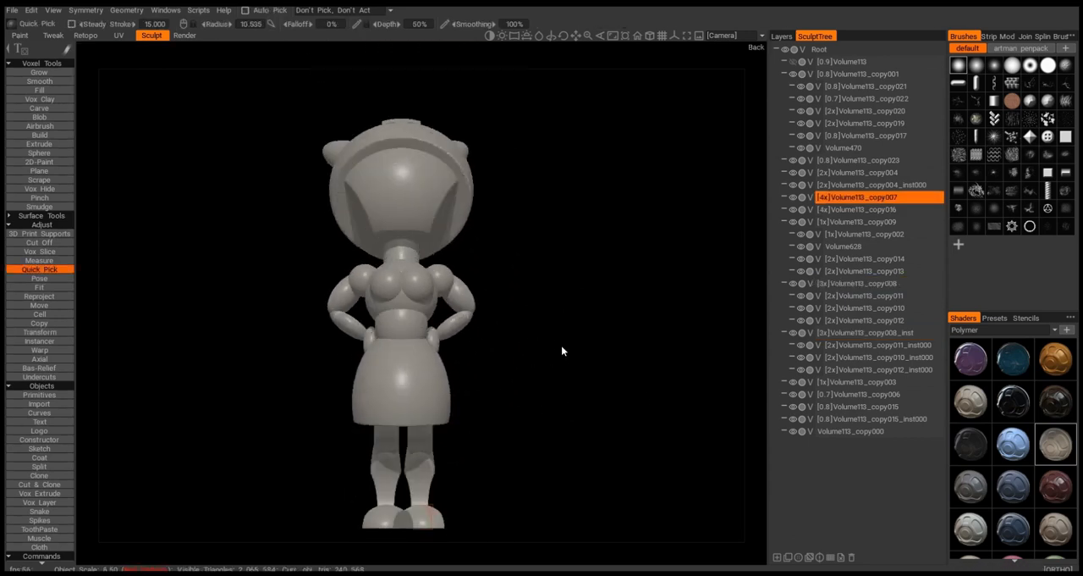
Preview the figurine in the Render room, then return to Sculpt.
click(333, 34)
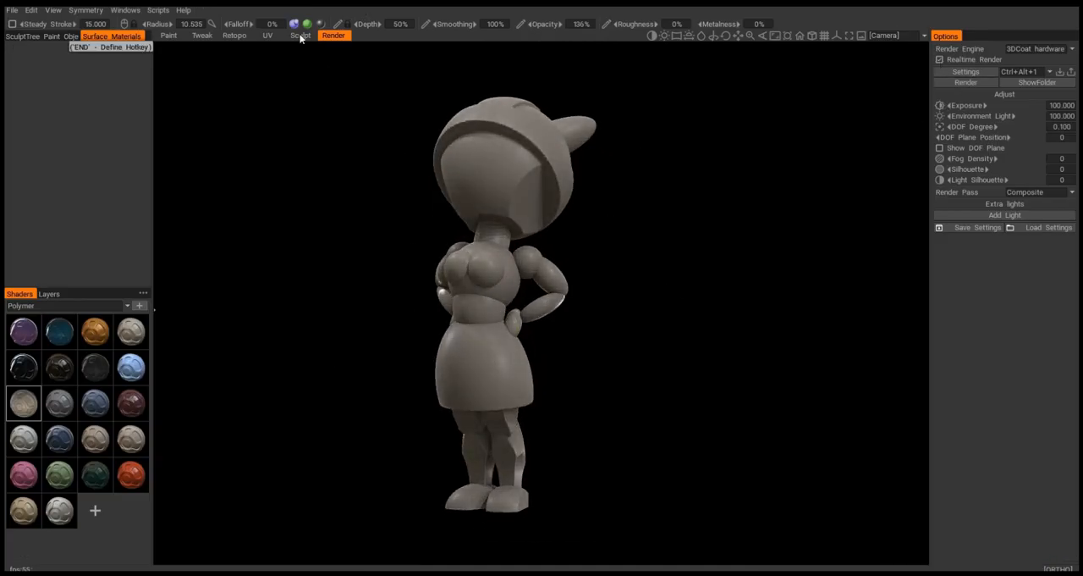
click(152, 35)
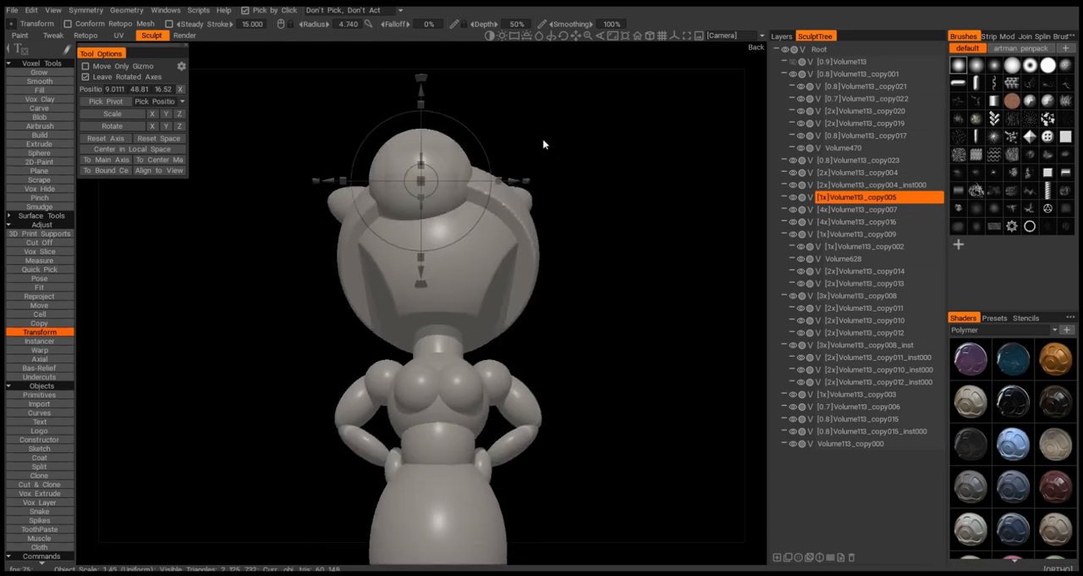
Subtract a second sphere from copy005 to hollow it into a ring-shaped goggle lens on the helmet.
click(39, 242)
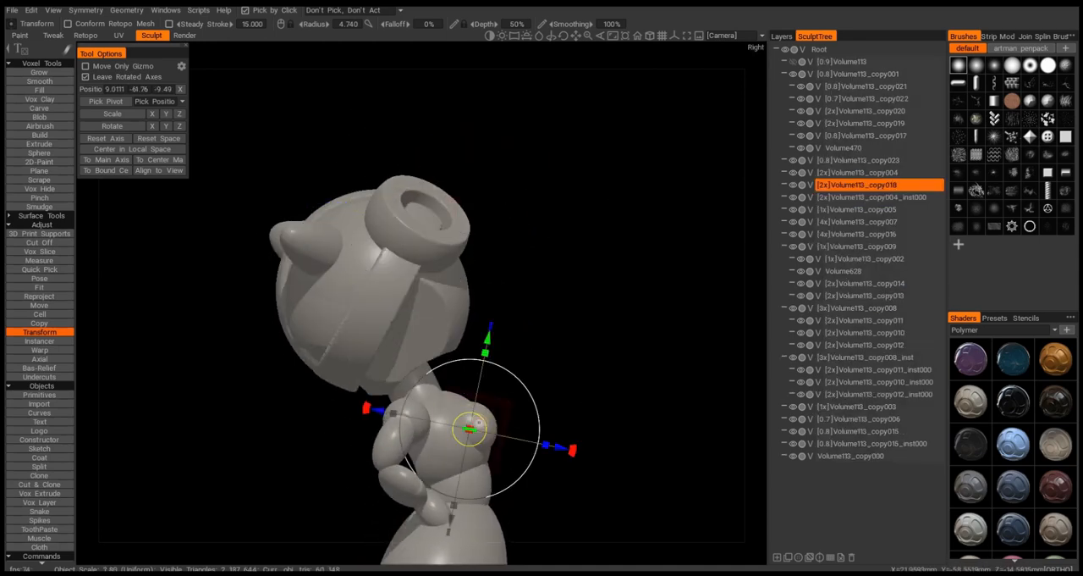
click(39, 269)
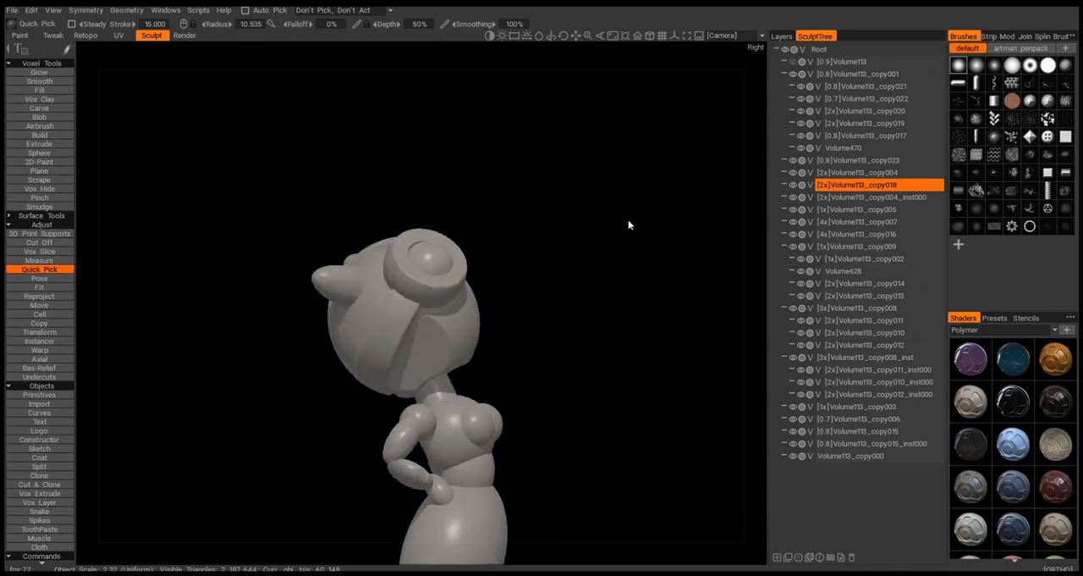
drag(629, 224, 424, 236)
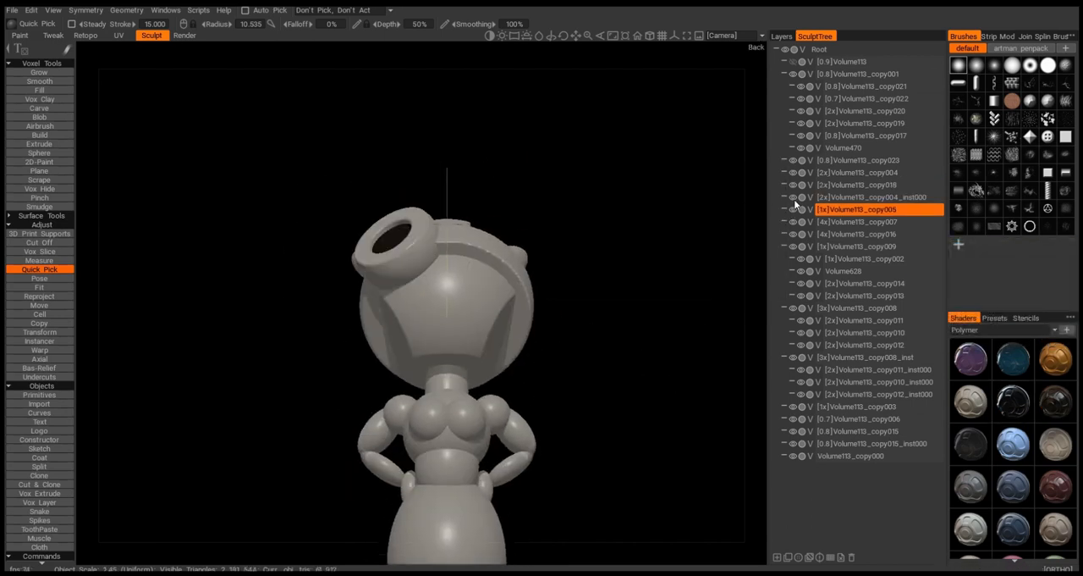
click(863, 209)
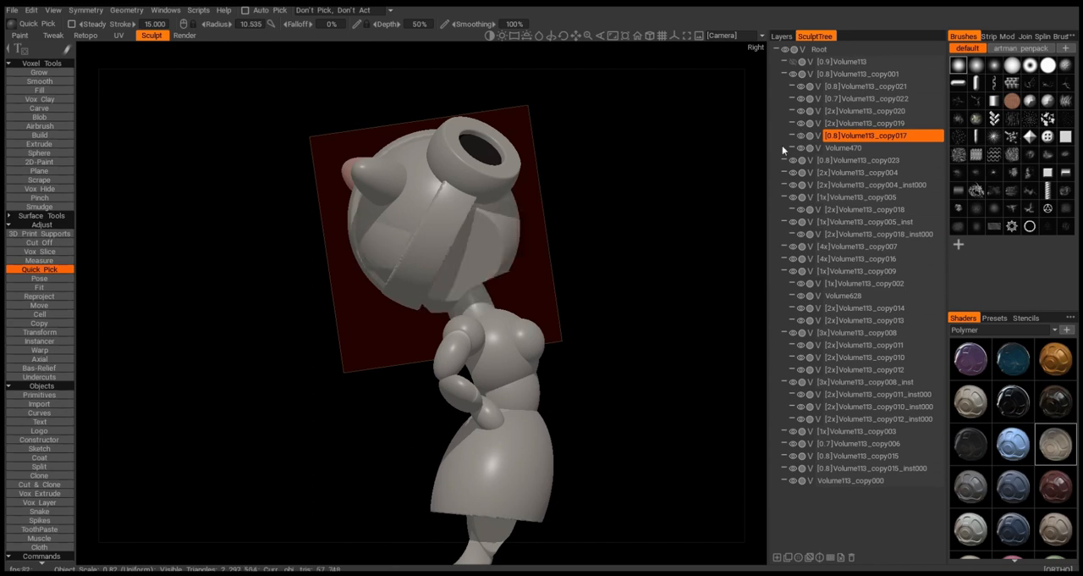
Instance copy005 and copy018, and raise the resolution of Volume113_copy000.
click(39, 242)
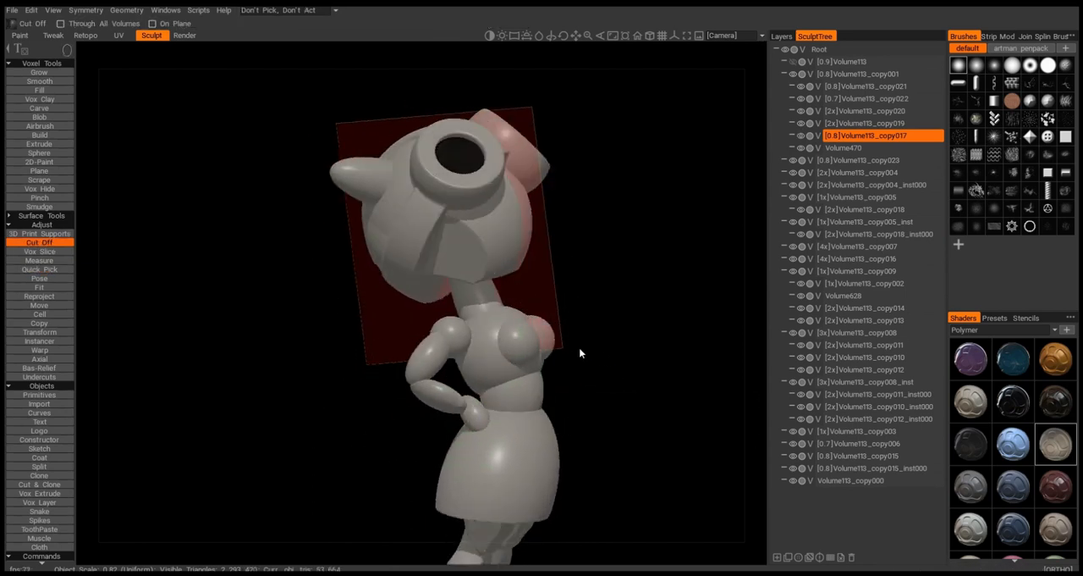
drag(580, 353, 554, 302)
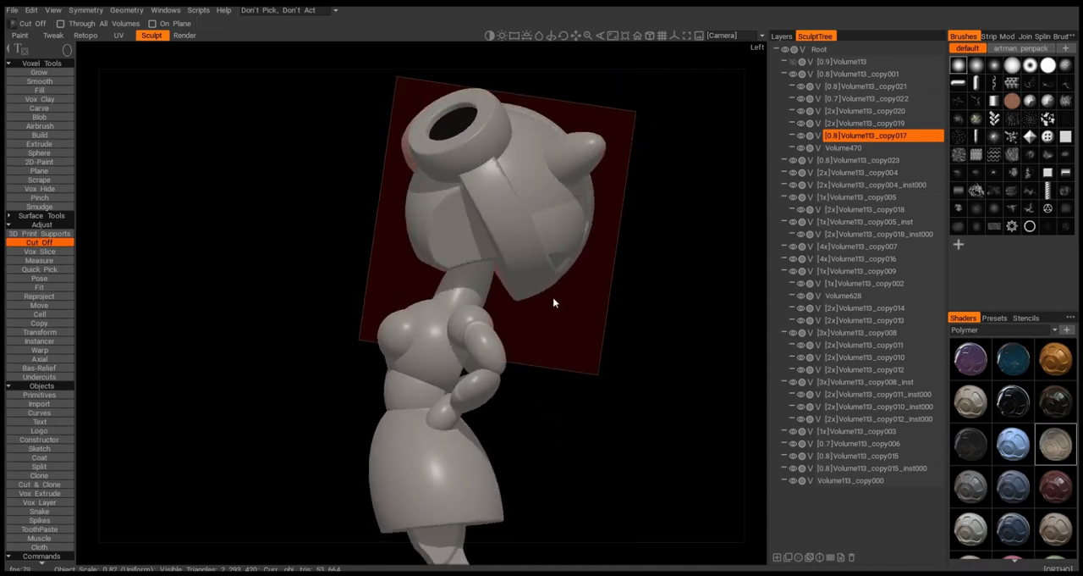
click(39, 331)
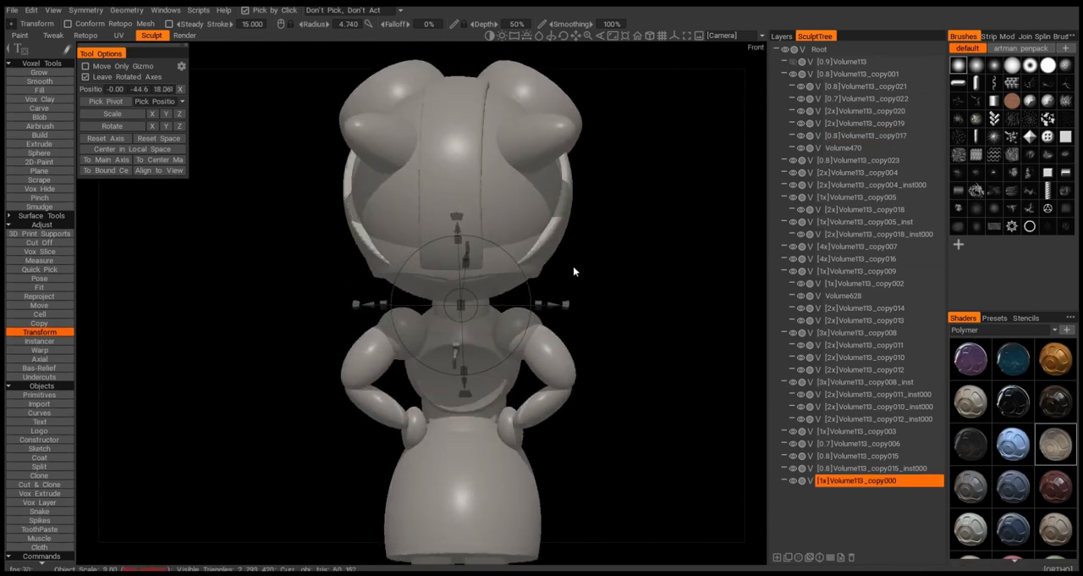
click(39, 269)
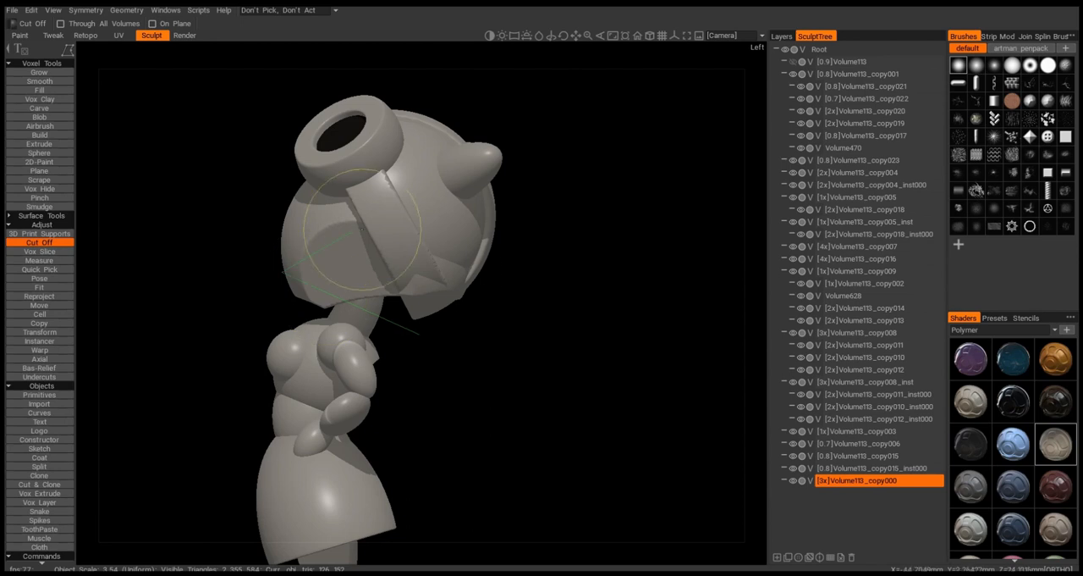
Parent copy005_inst, copy005 and copy018 under the Volume113_copy001 head volume.
click(39, 331)
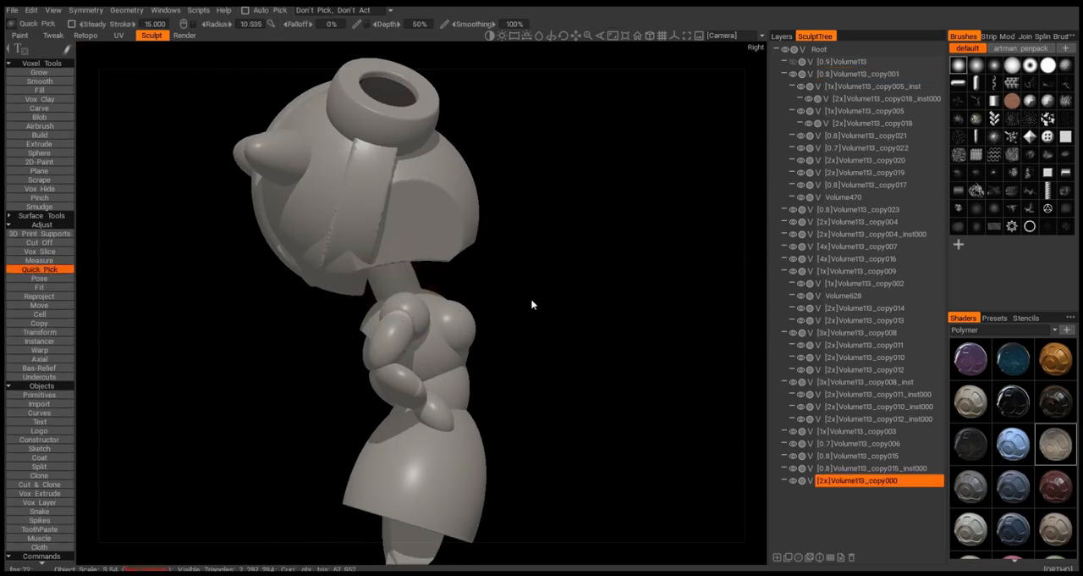
click(39, 242)
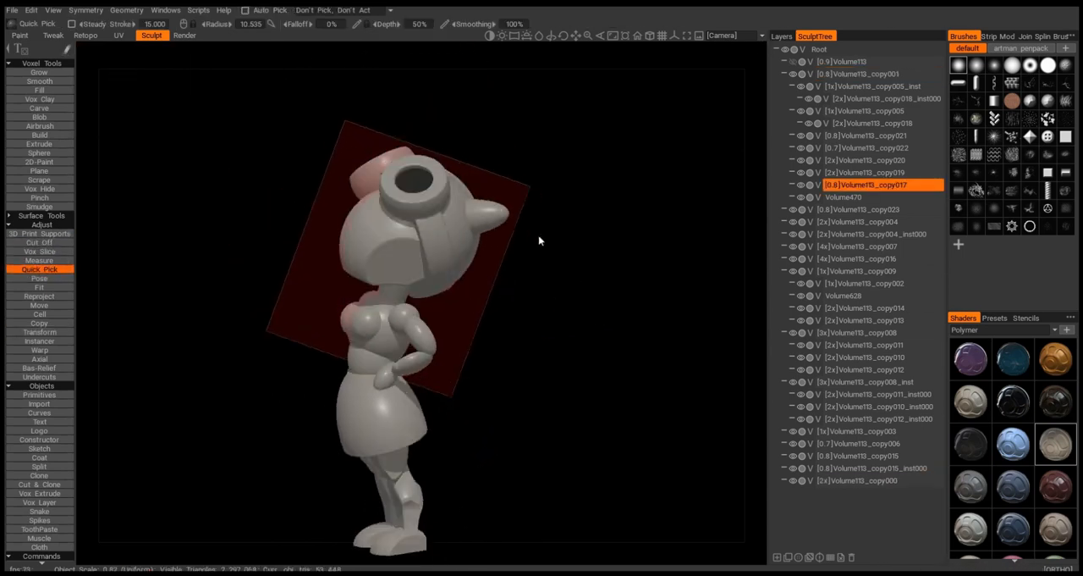
click(39, 242)
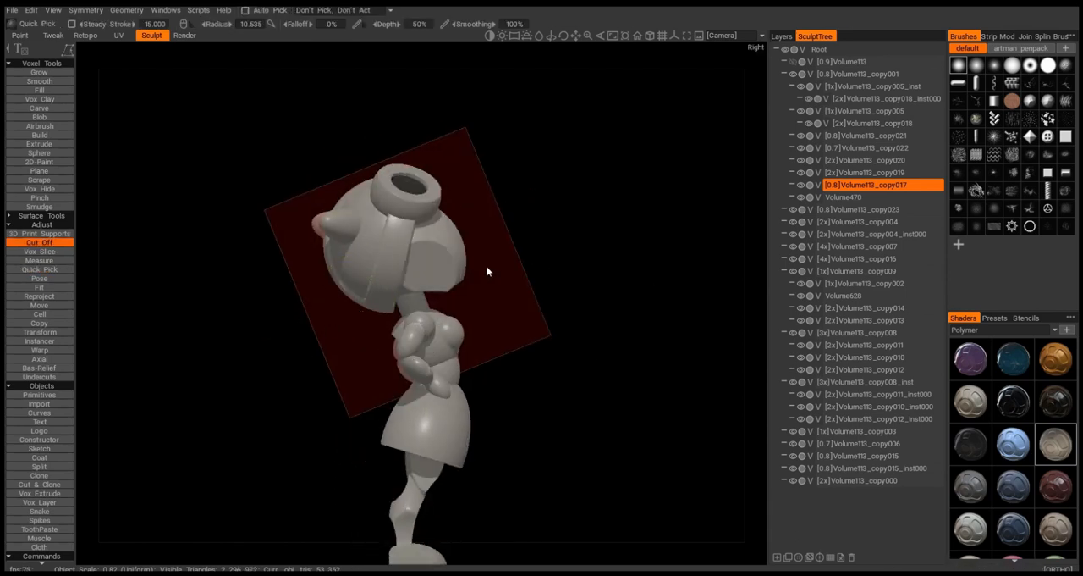
click(39, 270)
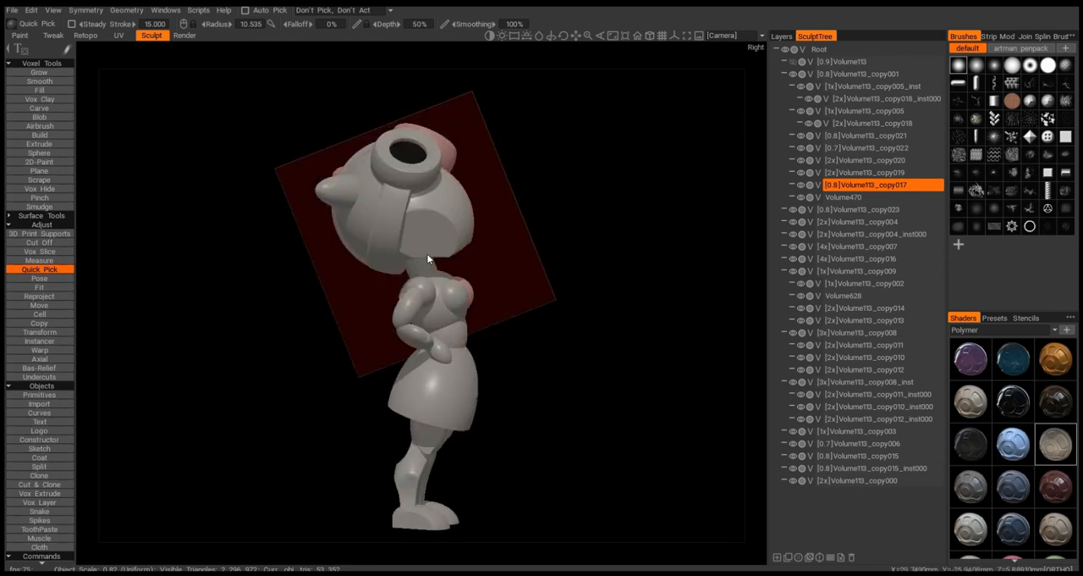